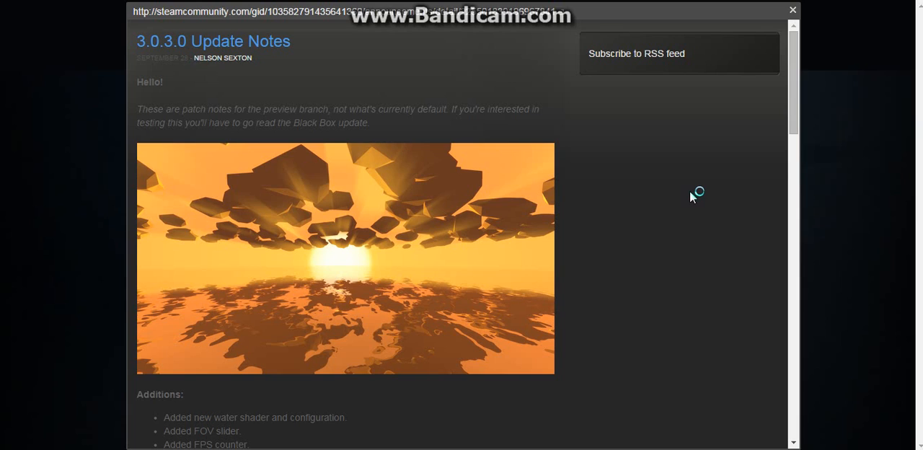
mouse_move(690, 197)
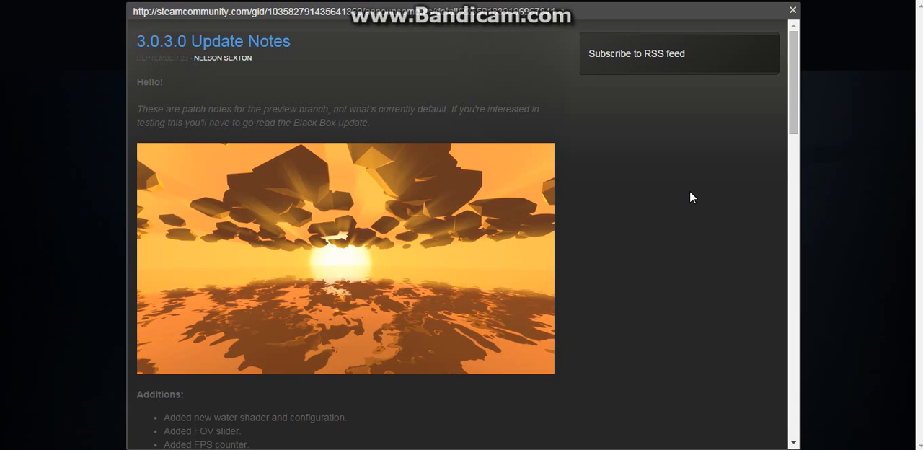
mouse_move(202, 376)
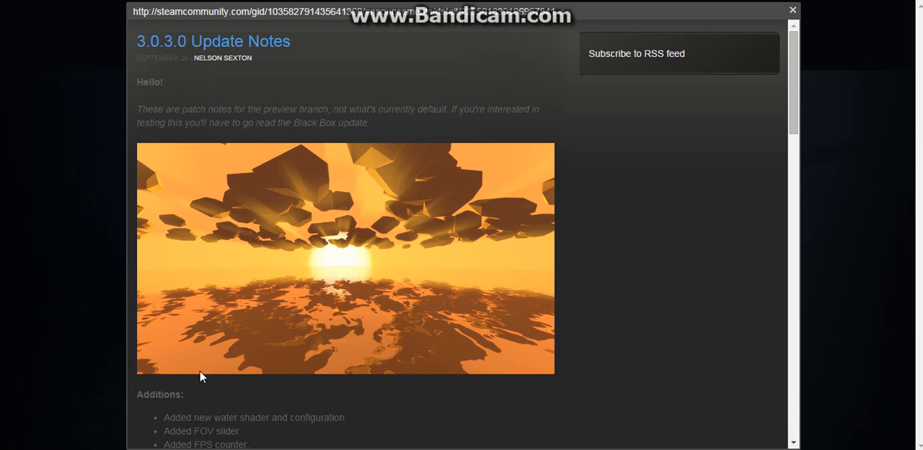
mouse_move(618, 197)
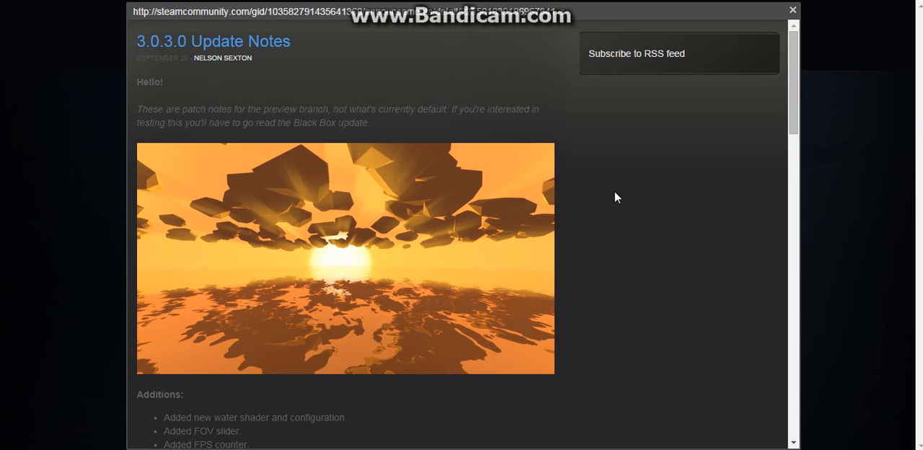
mouse_move(626, 196)
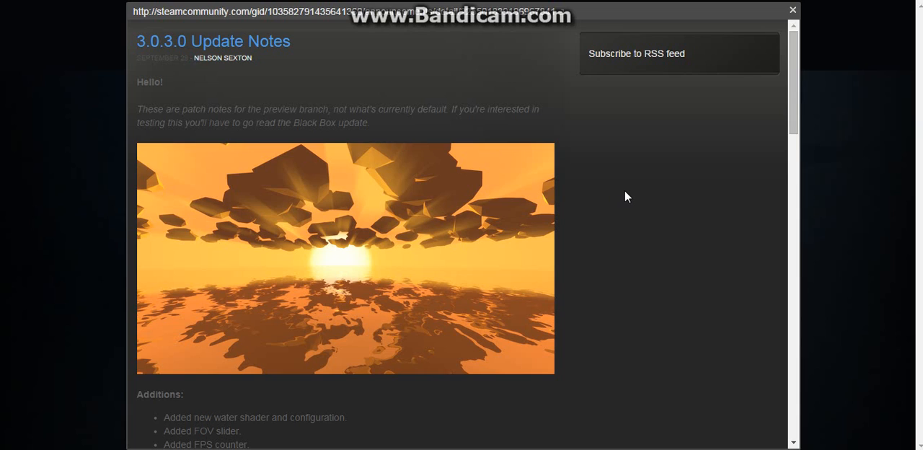
mouse_move(877, 2)
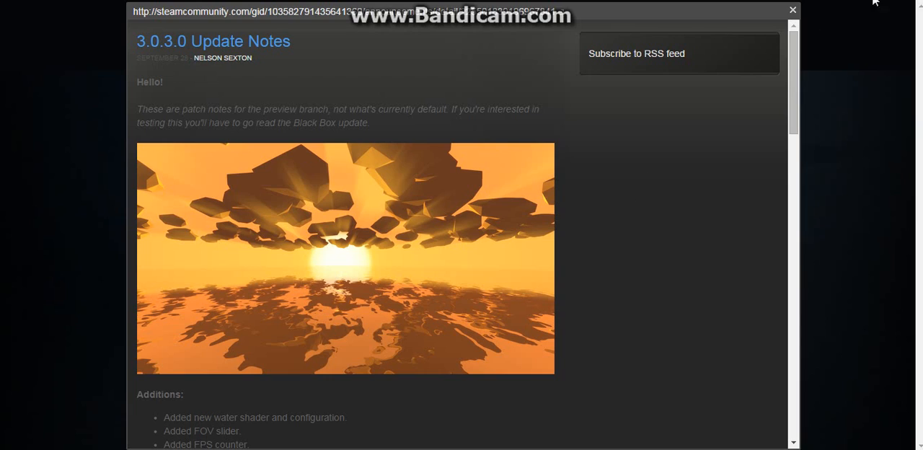